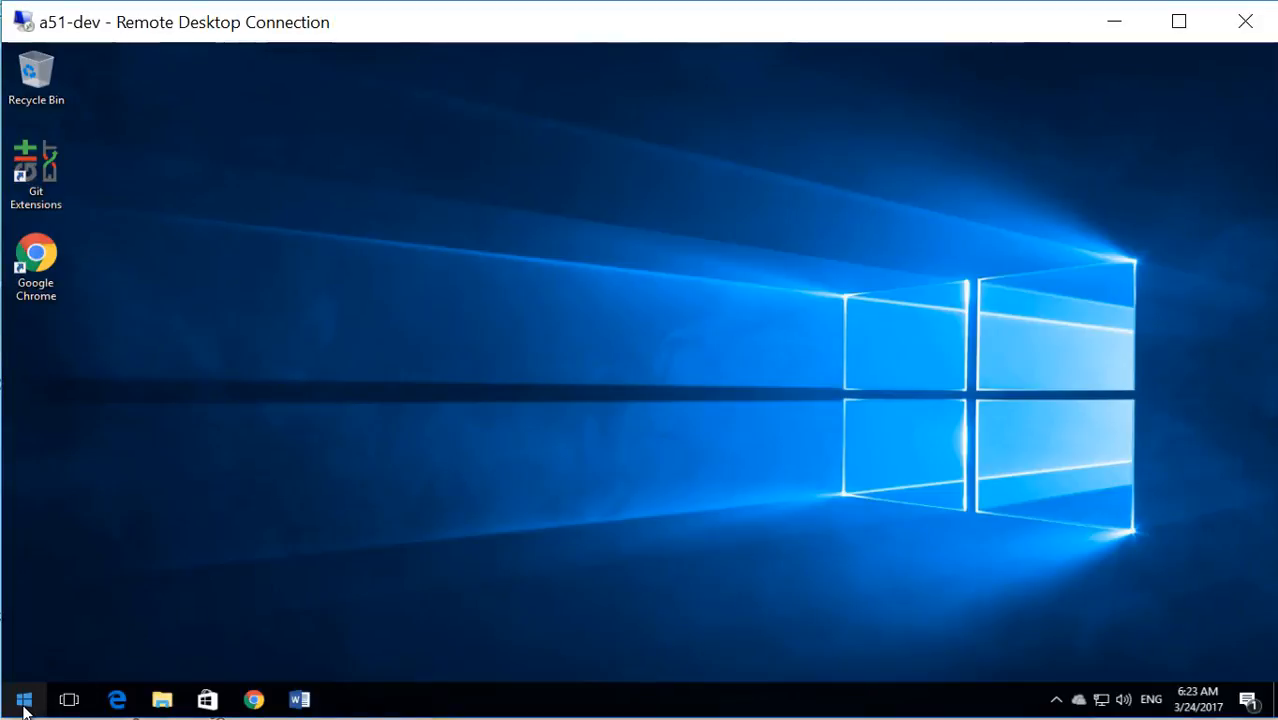
# - Launch Git Bash from the Start menu by searching for 'git'
pyautogui.click(24, 700)
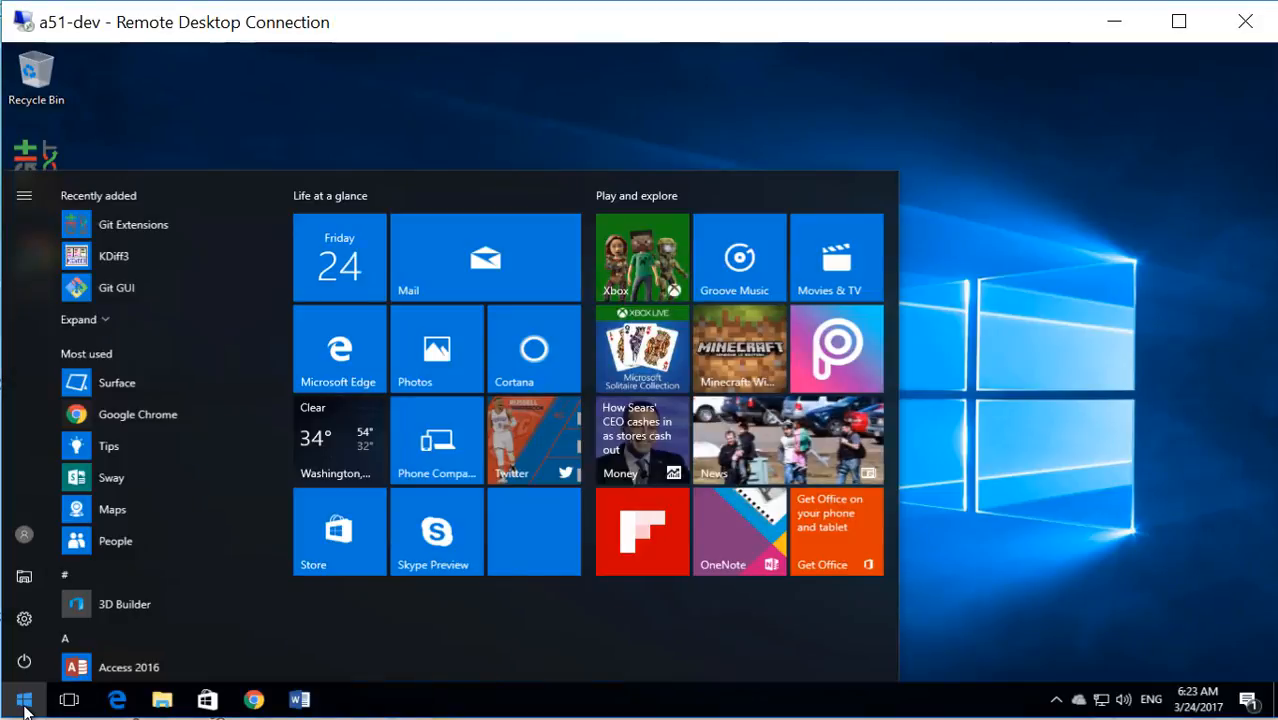
pyautogui.write('git')
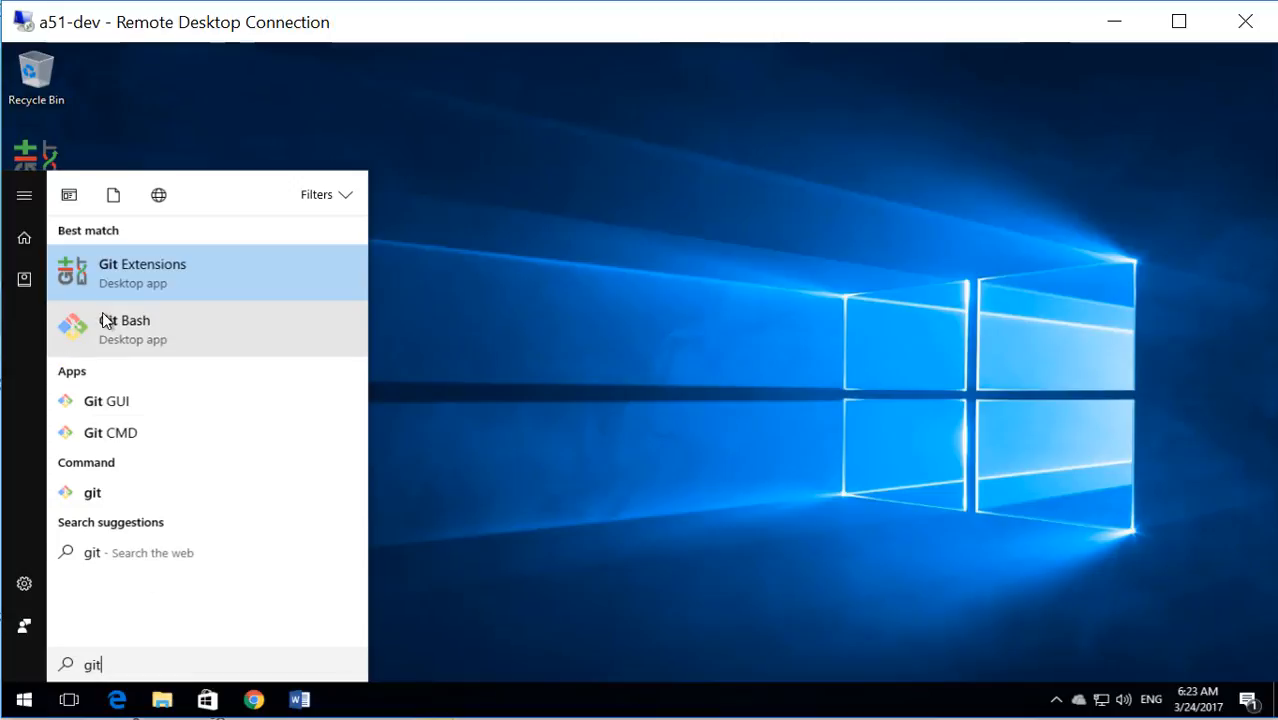
pyautogui.click(124, 330)
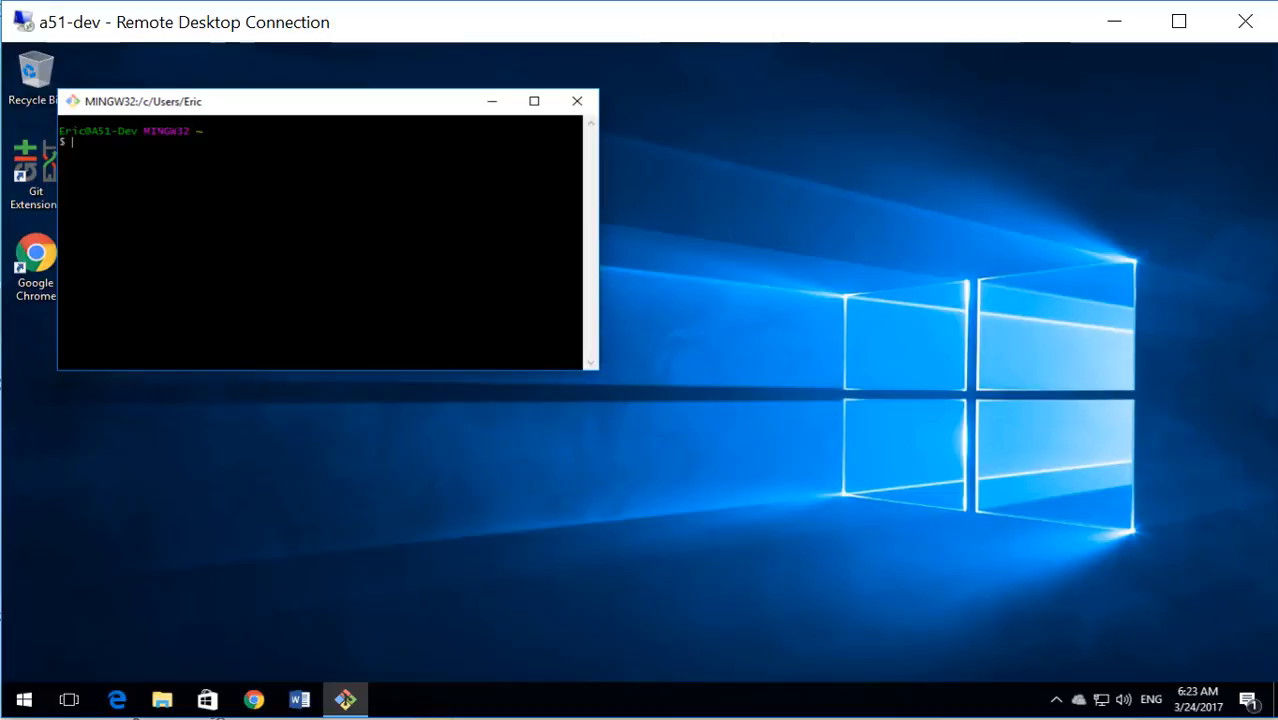
pyautogui.write('cd Documents/')
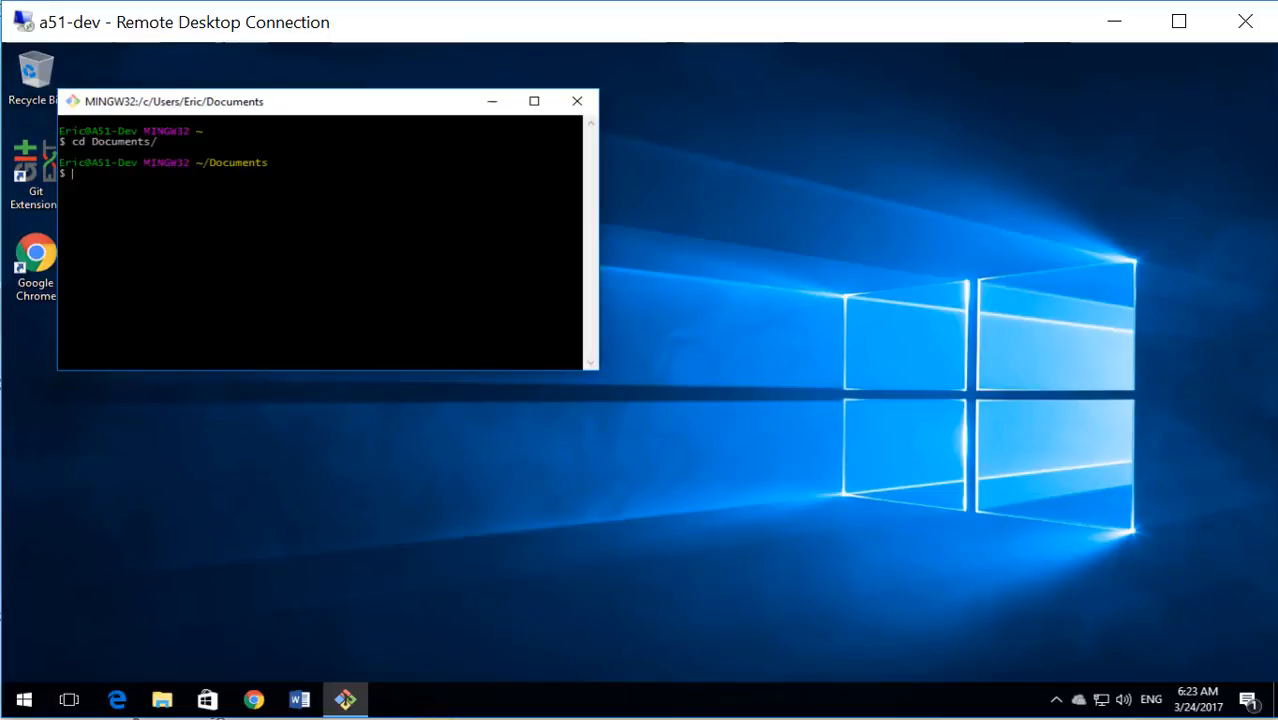
pyautogui.write('git clone htt')
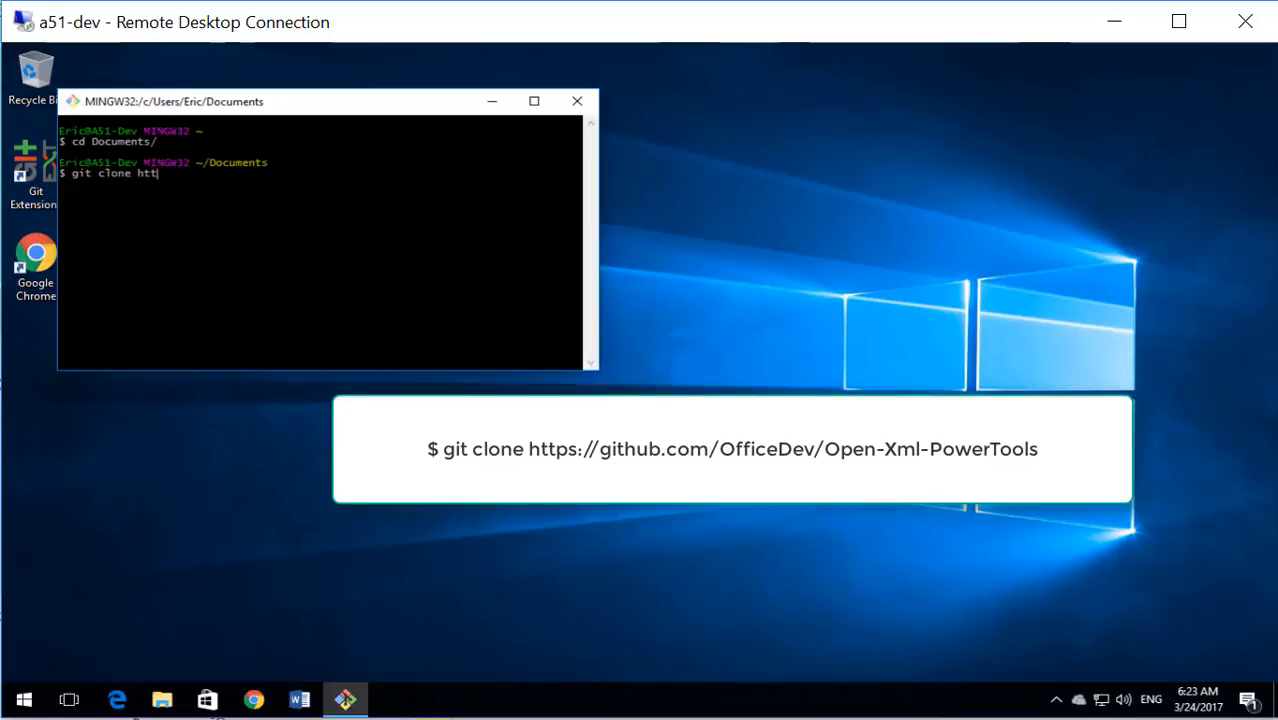
pyautogui.write('ps://github.com/OfficeDev/Open')
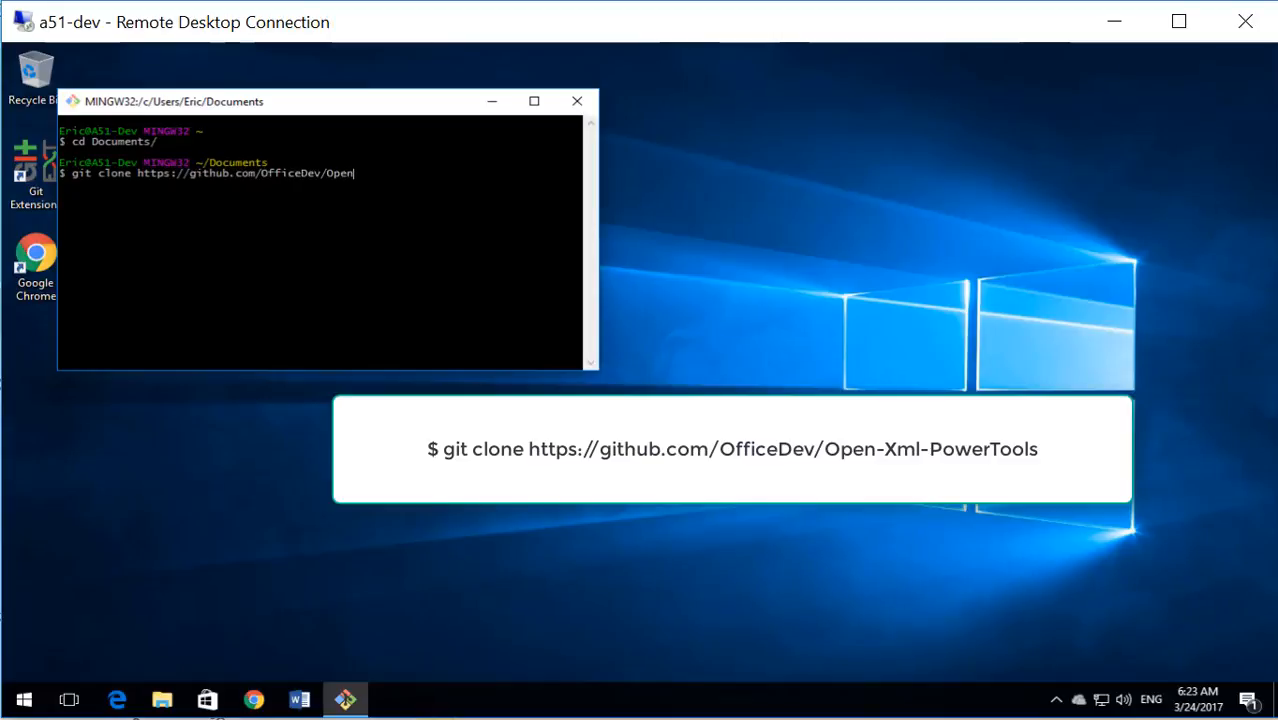
pyautogui.write('-Xml-PowerTools')
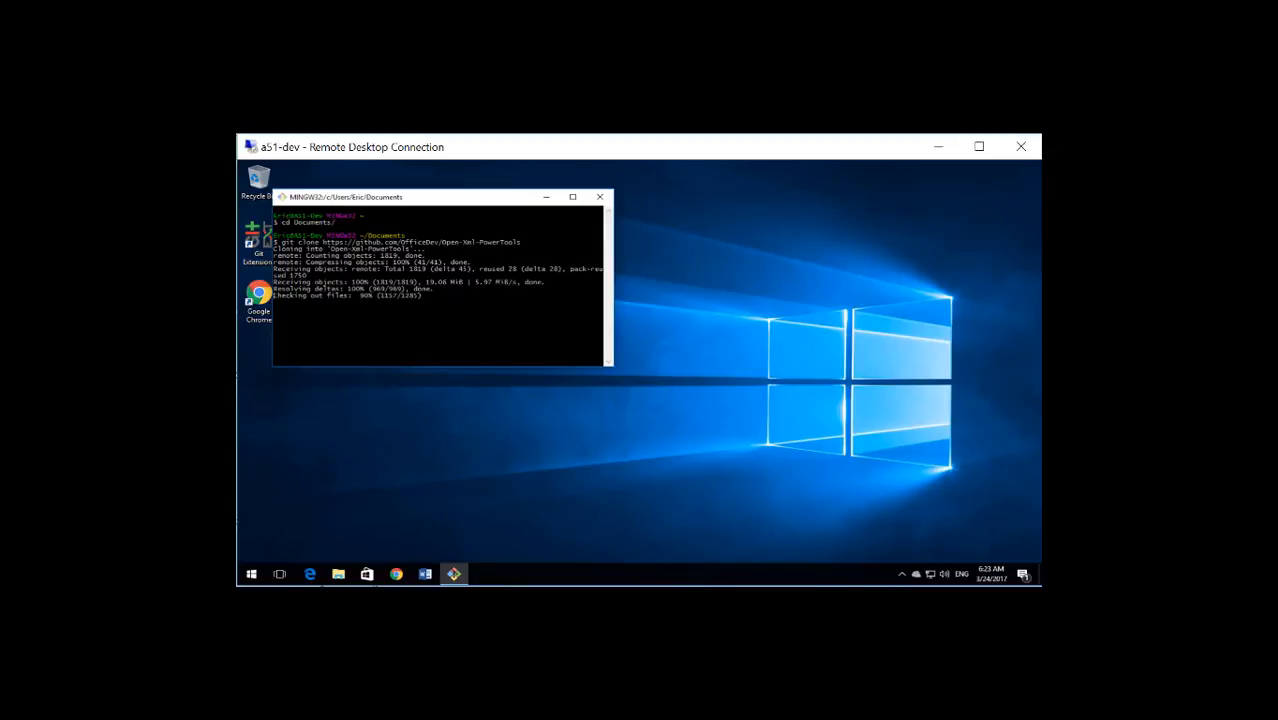
pyautogui.click(252, 572)
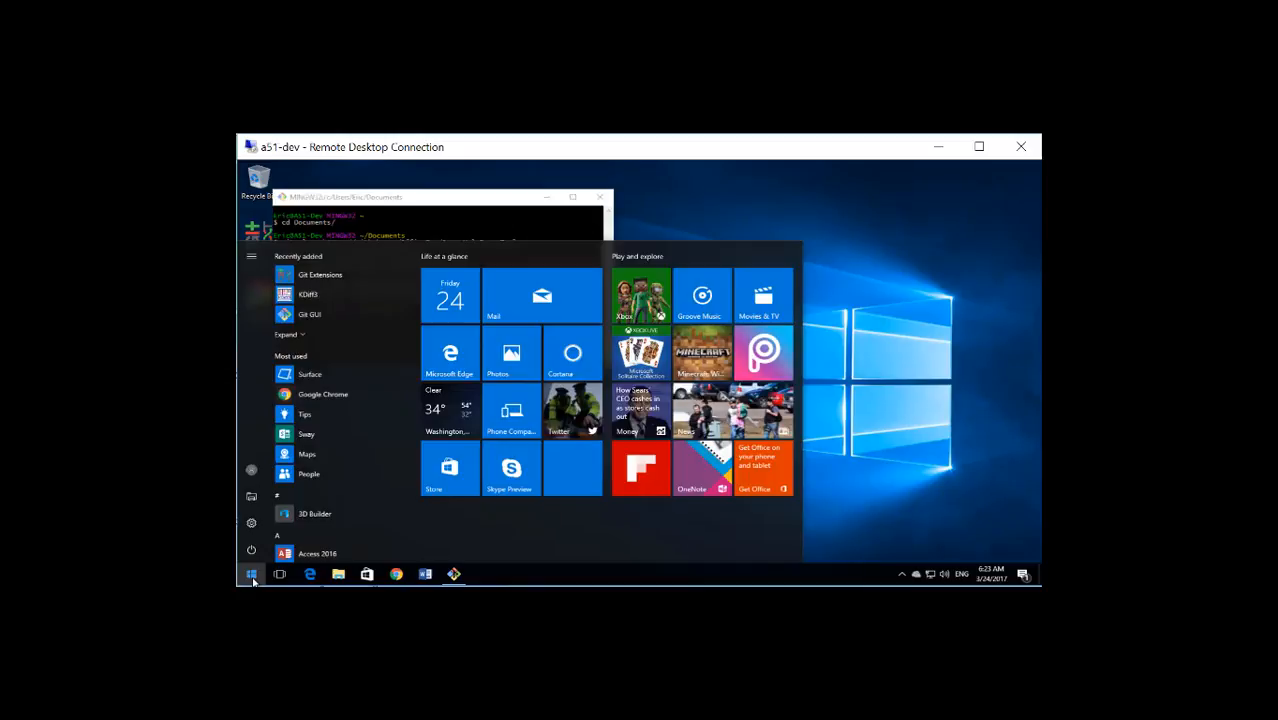
# - Start Visual Studio and browse the Open Project dialog into Documents\Open-Xml-PowerTools
pyautogui.write('visual')
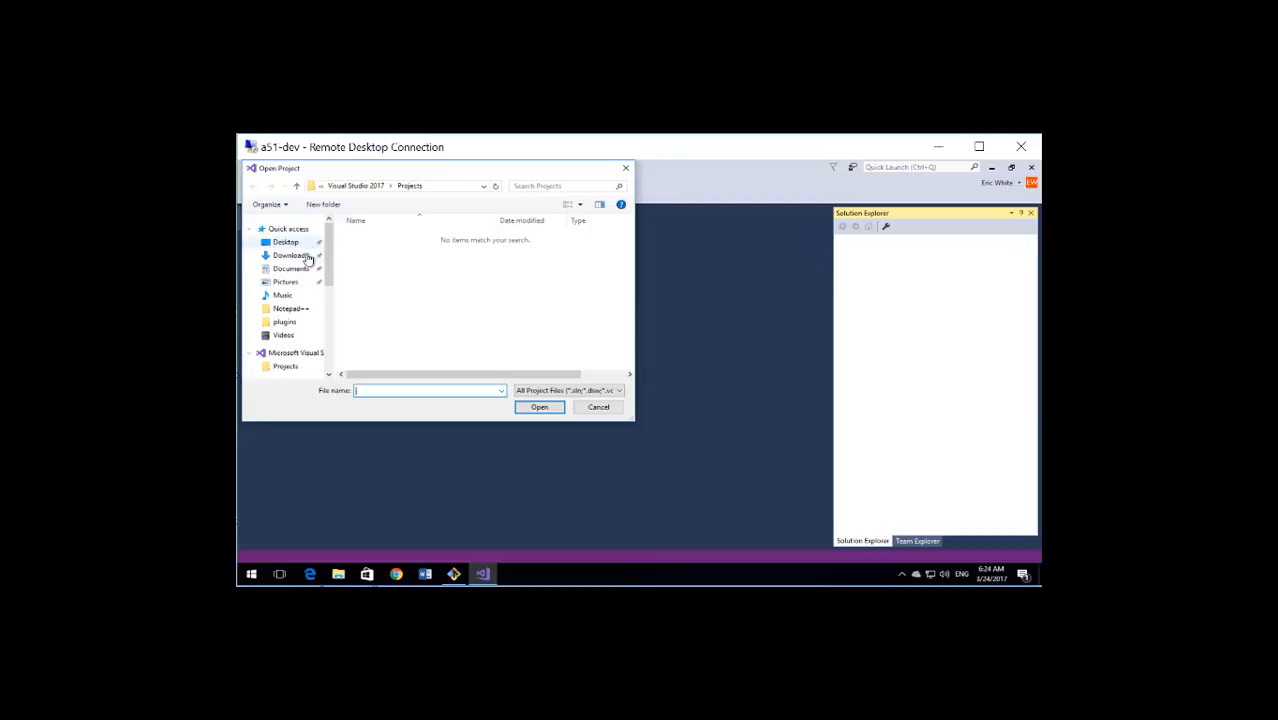
pyautogui.click(292, 268)
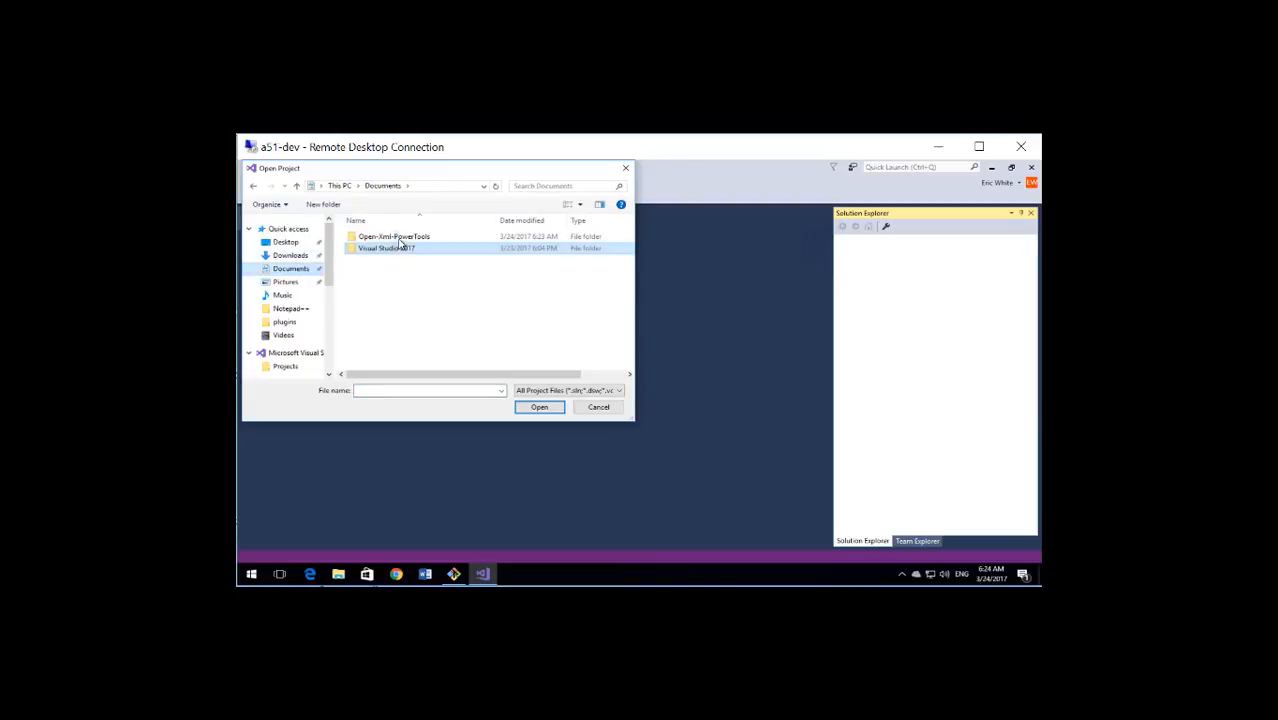
pyautogui.doubleClick(392, 236)
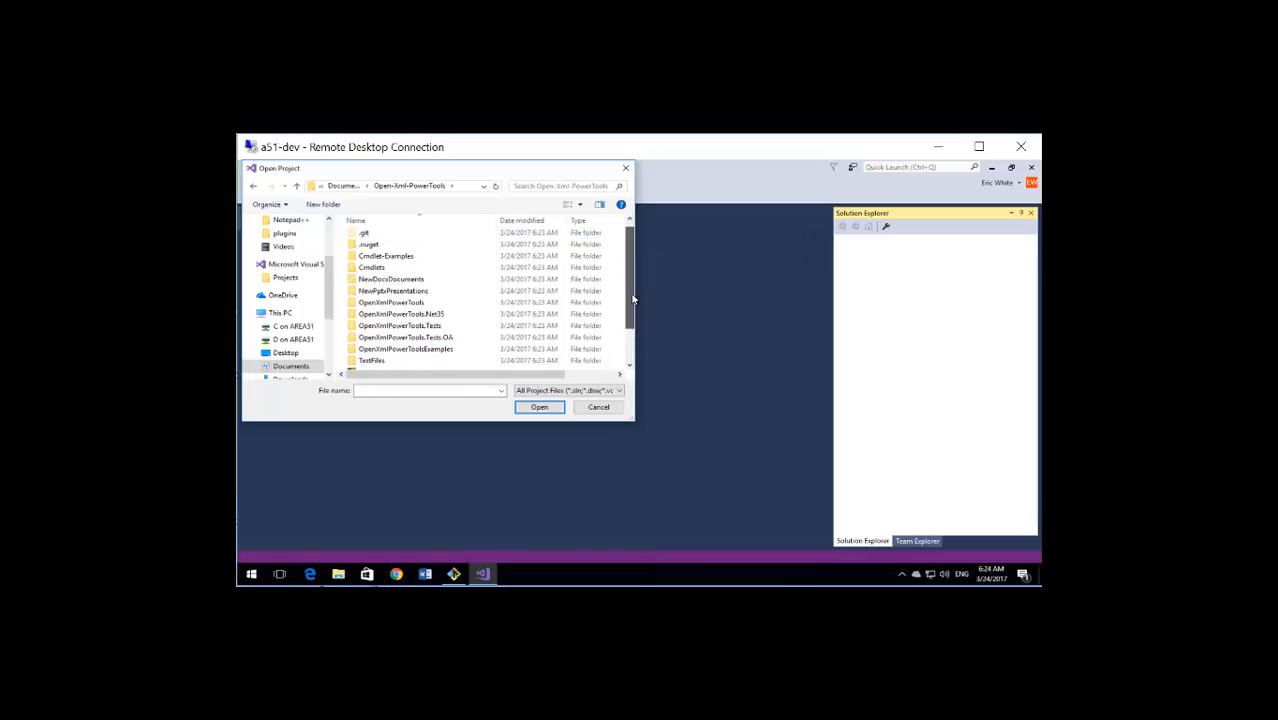
pyautogui.scroll(-3)
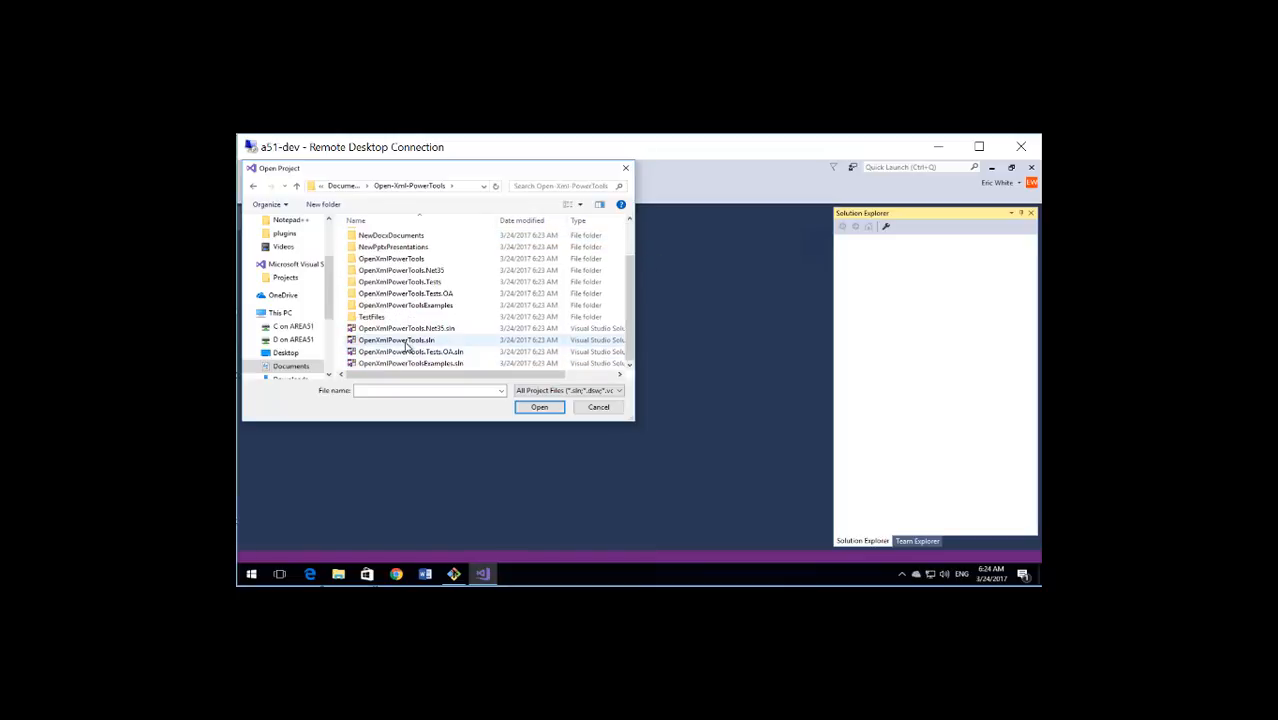
pyautogui.moveTo(396, 340)
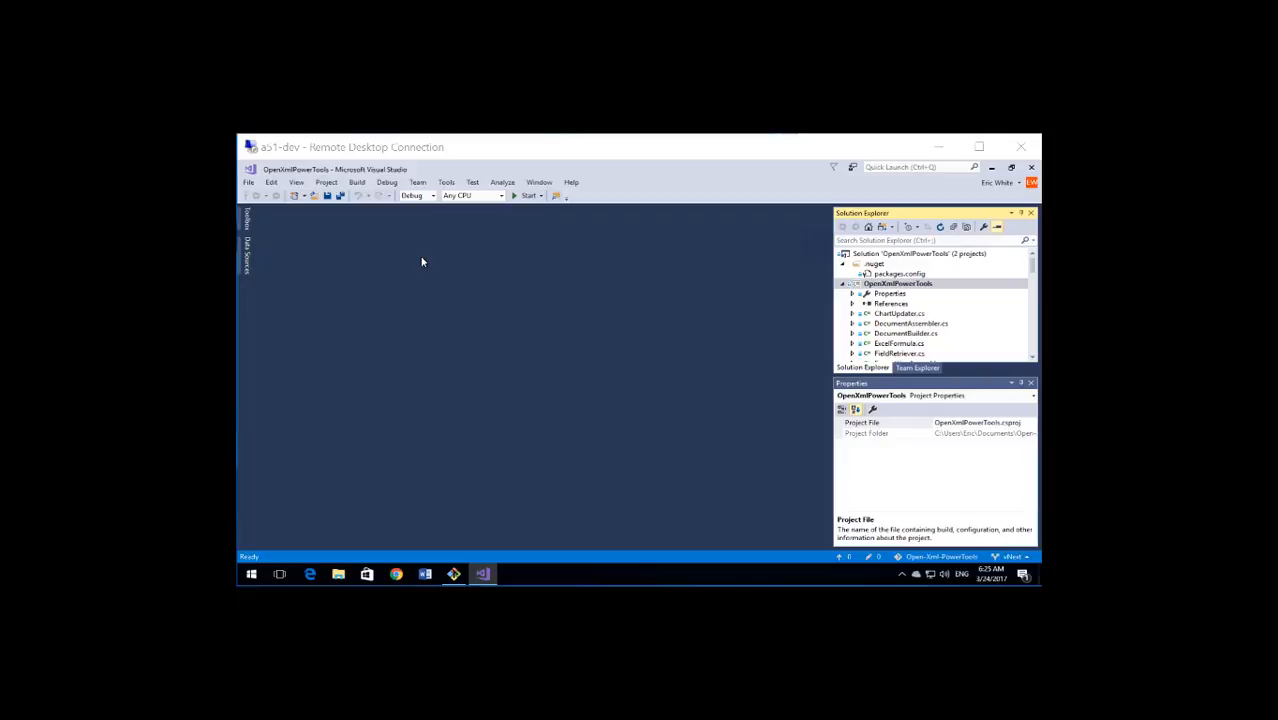
pyautogui.moveTo(432, 254)
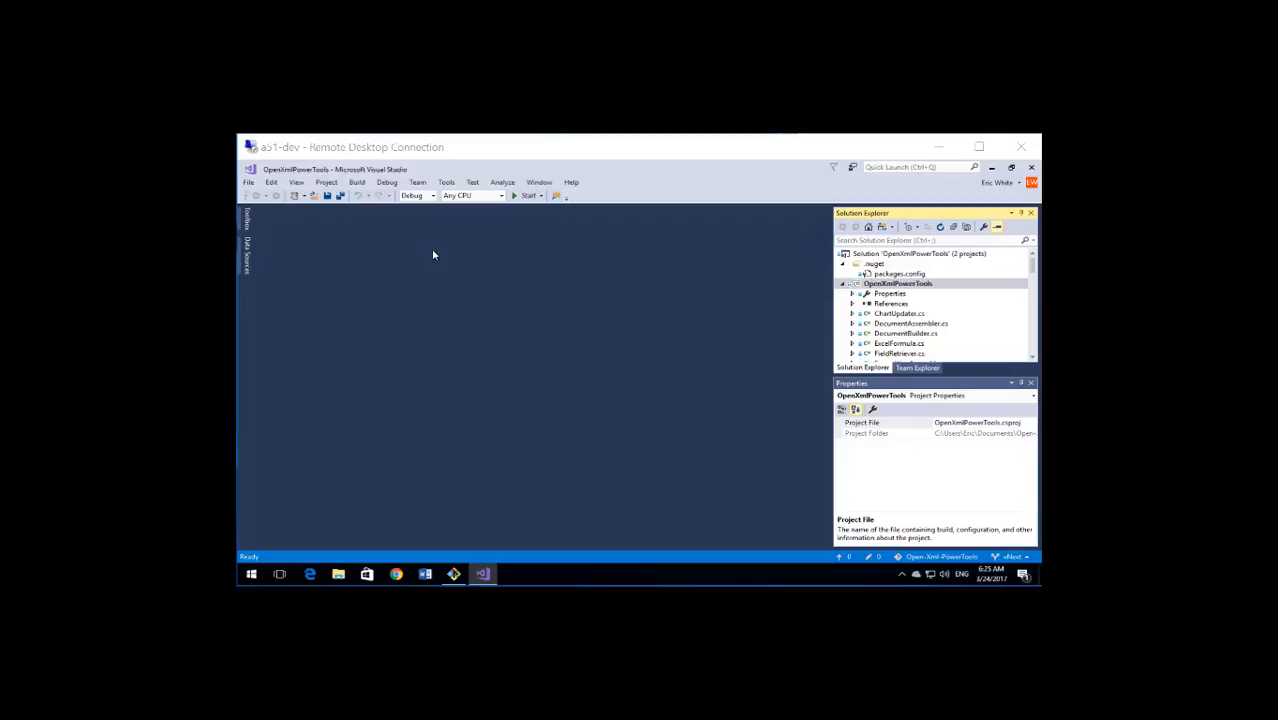
# - Show NuGet Package Manager > Package Sources in Tools > Options
pyautogui.click(446, 182)
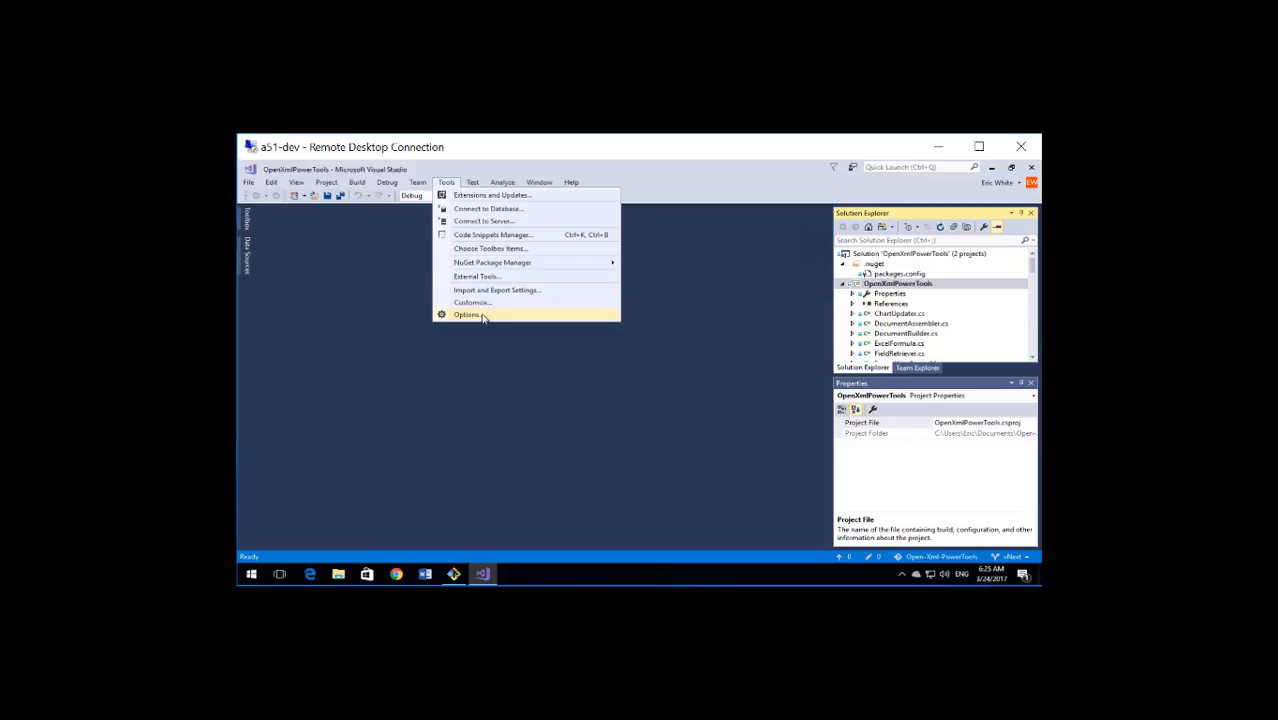
pyautogui.click(468, 314)
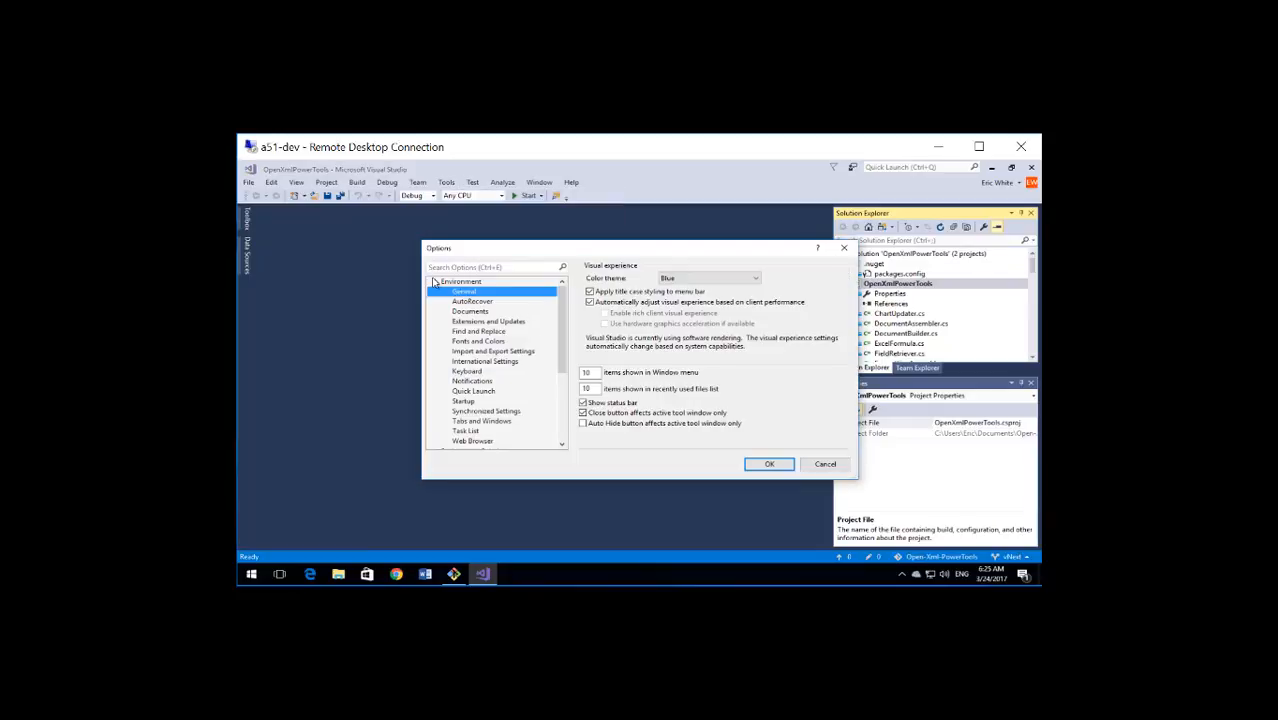
pyautogui.click(434, 280)
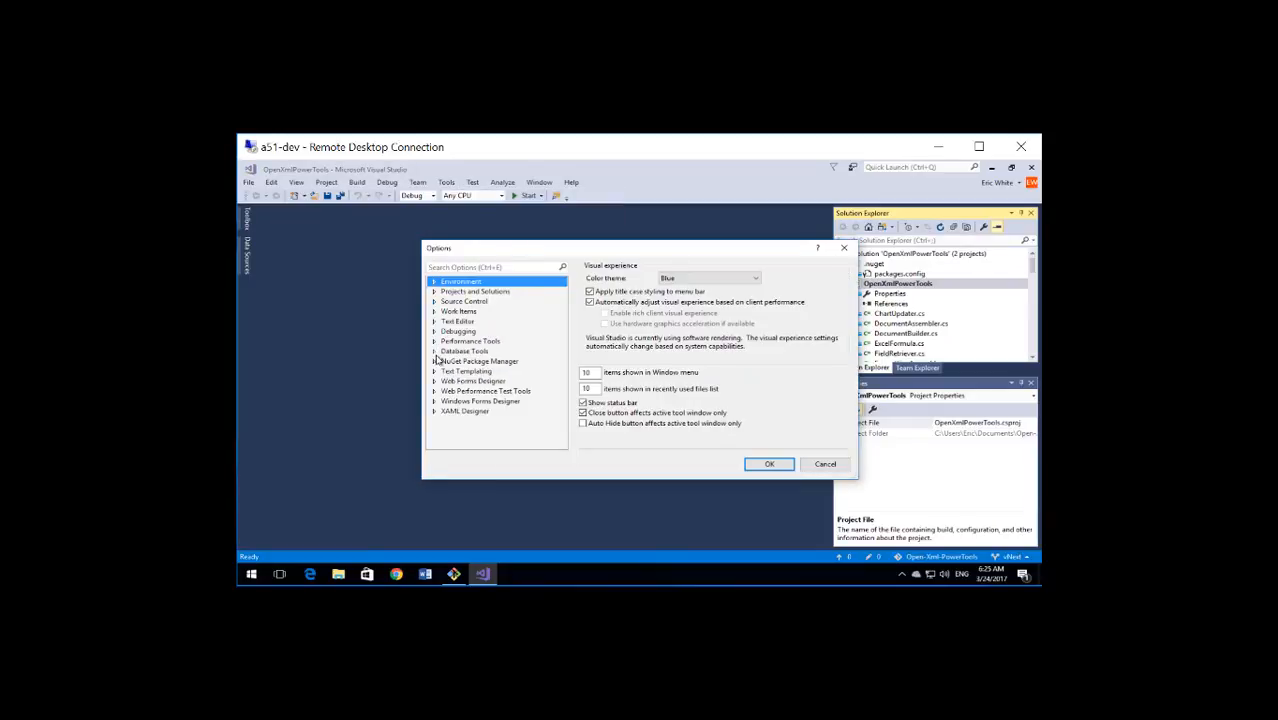
pyautogui.click(434, 360)
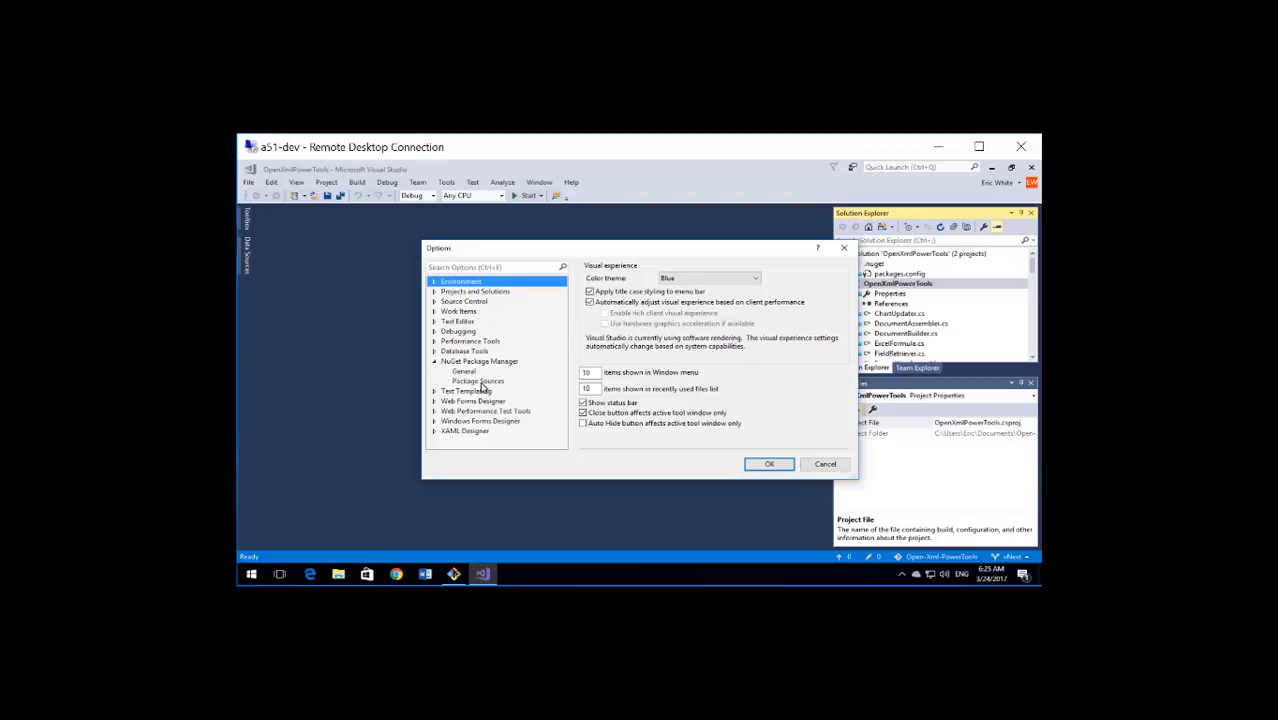
pyautogui.click(480, 380)
pyautogui.write('O')
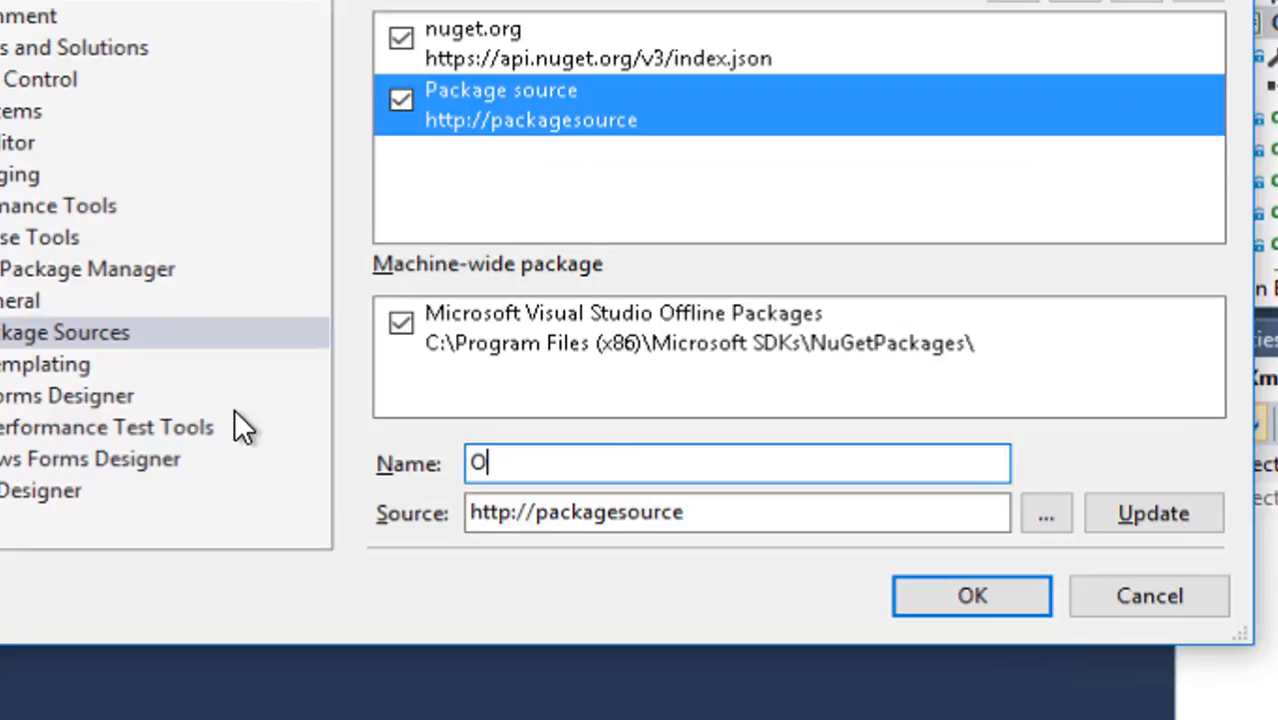
pyautogui.write('pen-Xml-Sdk')
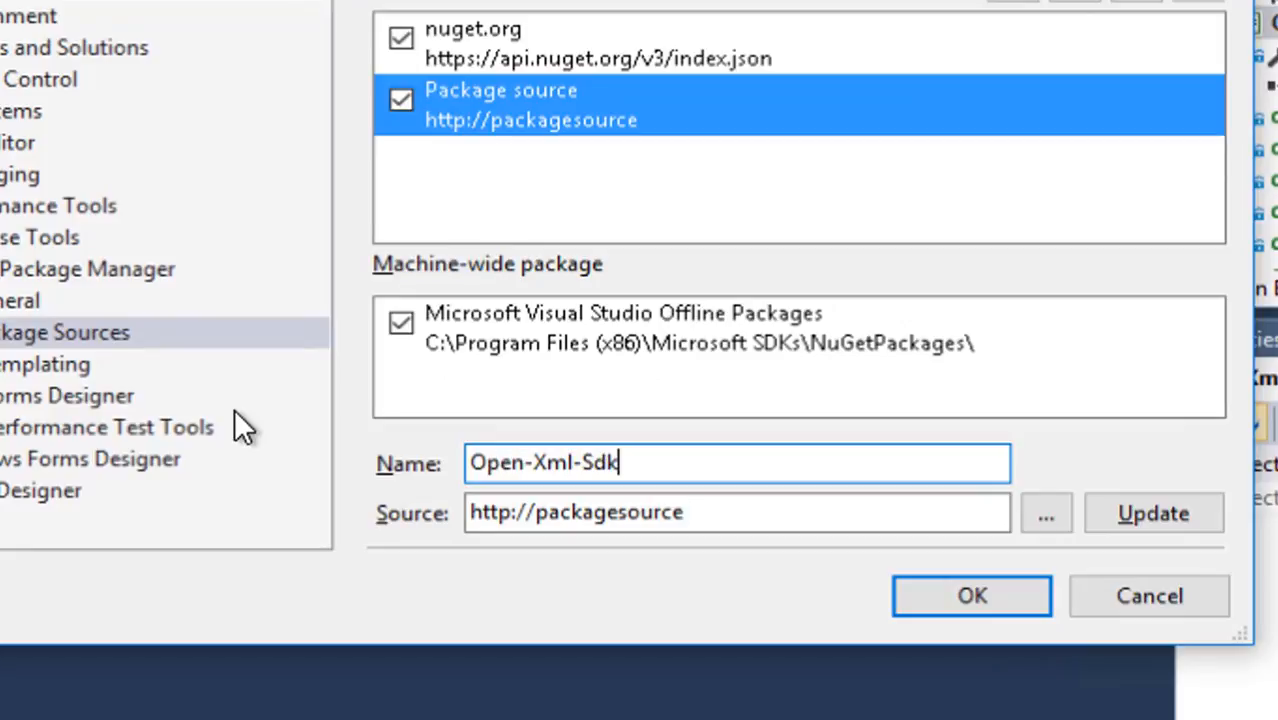
pyautogui.click(736, 512)
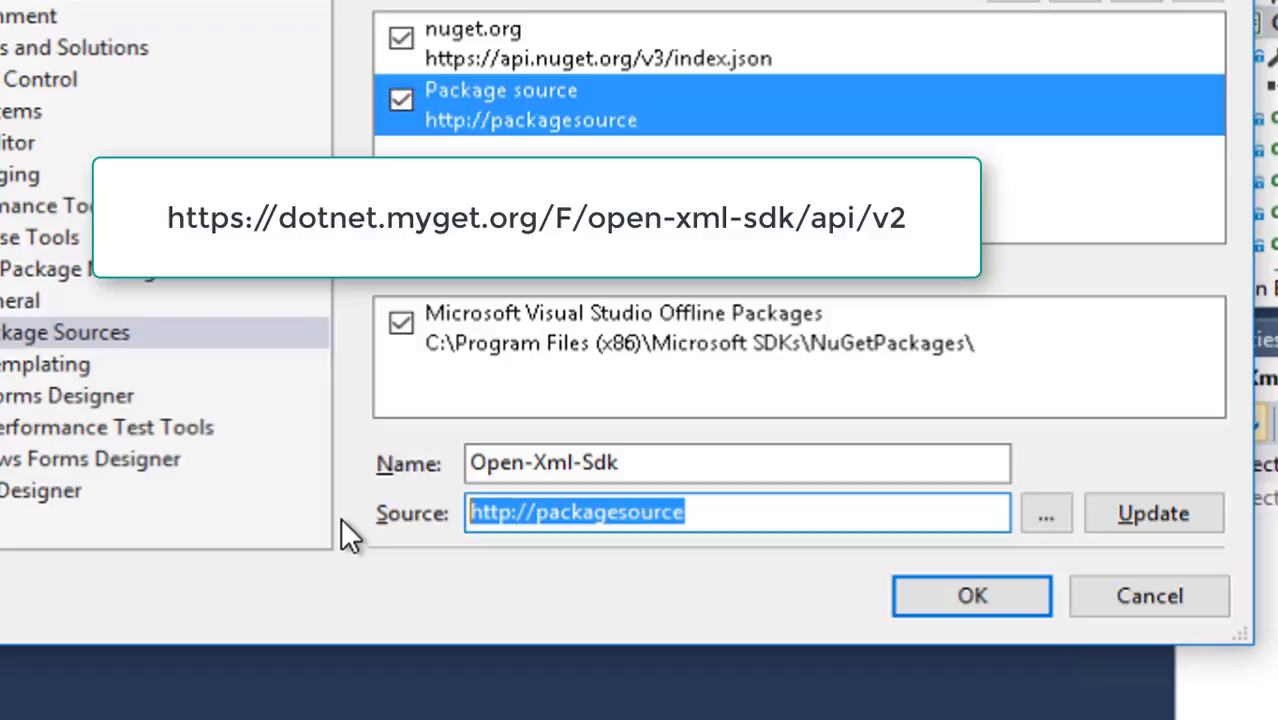
pyautogui.write('h')
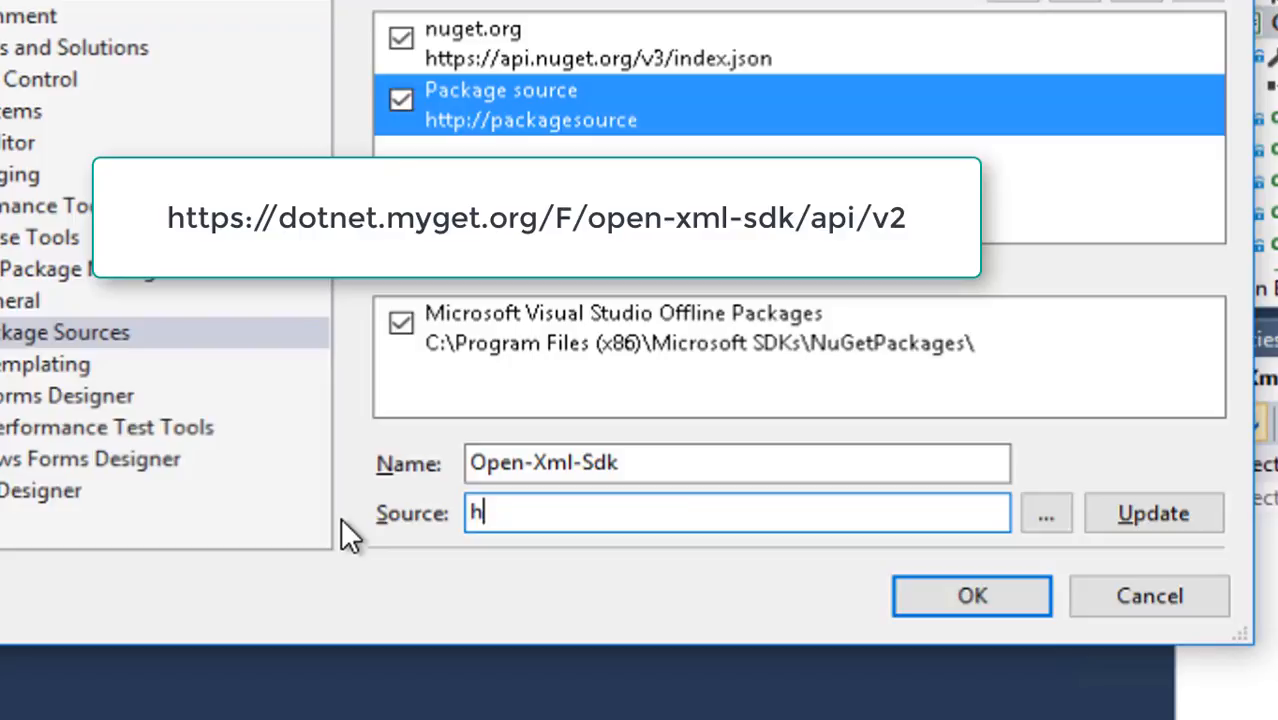
pyautogui.write('ttps://dotnet.myget.org/')
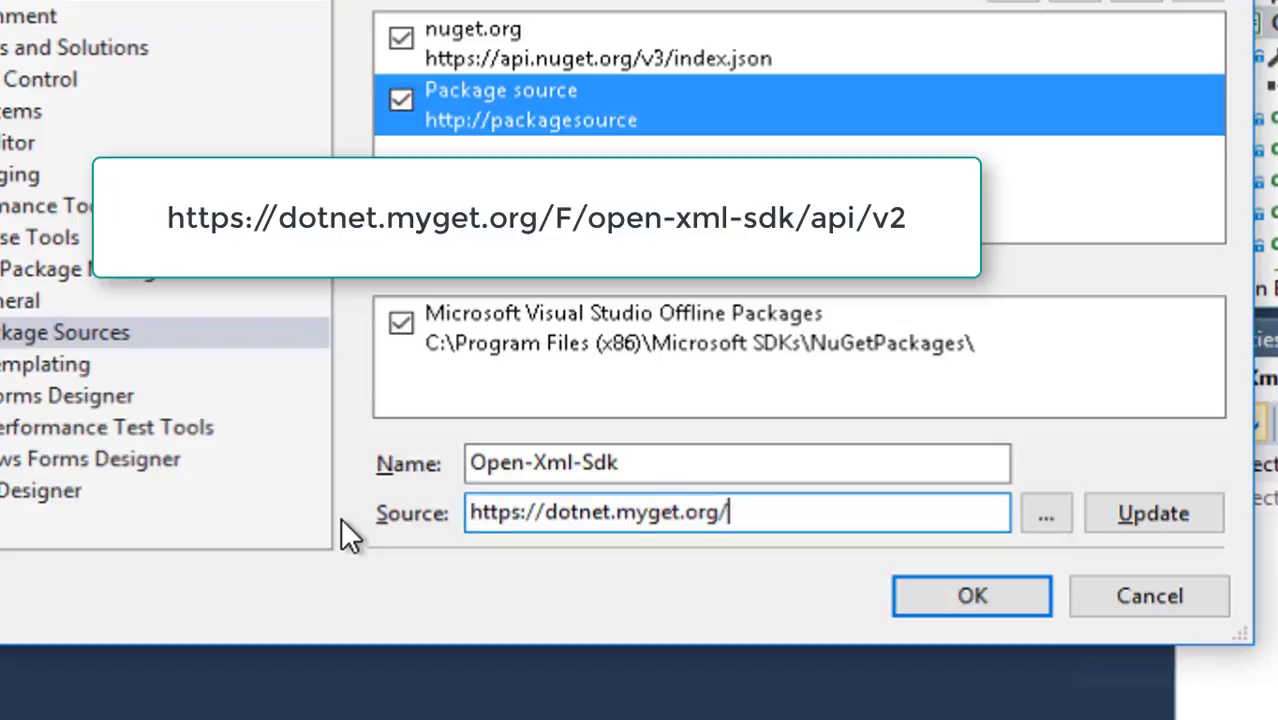
pyautogui.write('F/open')
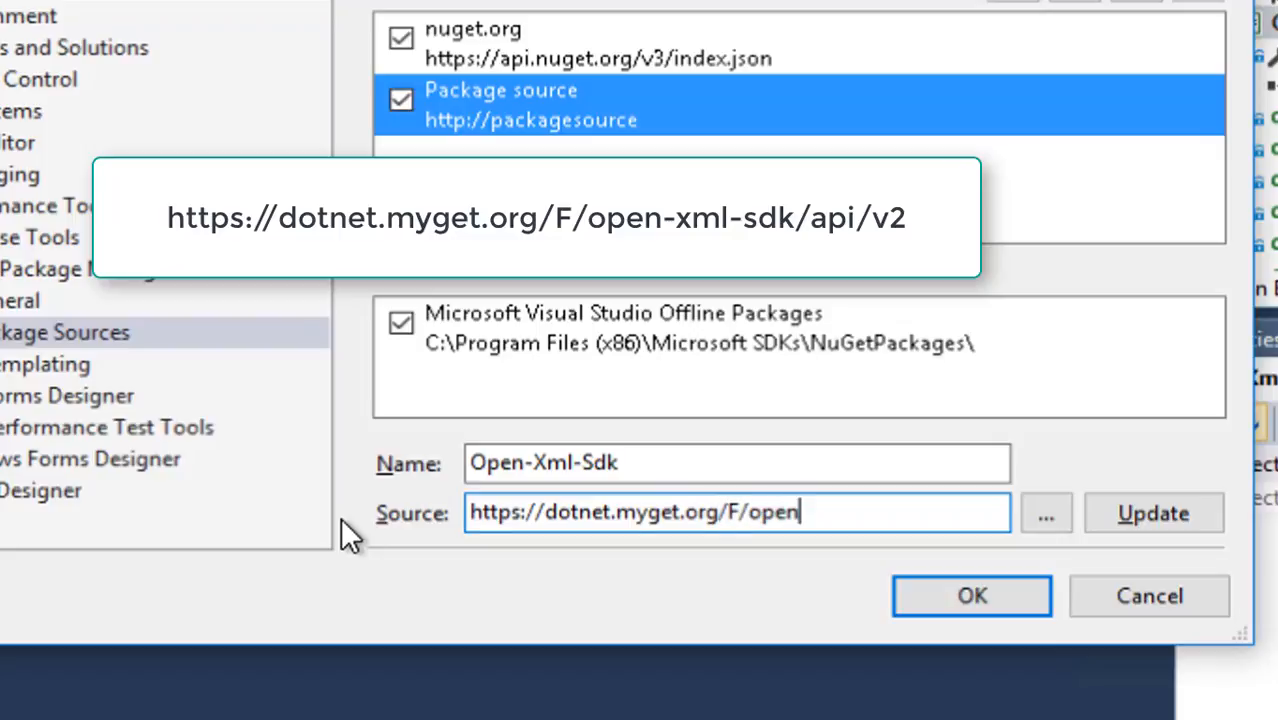
pyautogui.write('-xml-s')
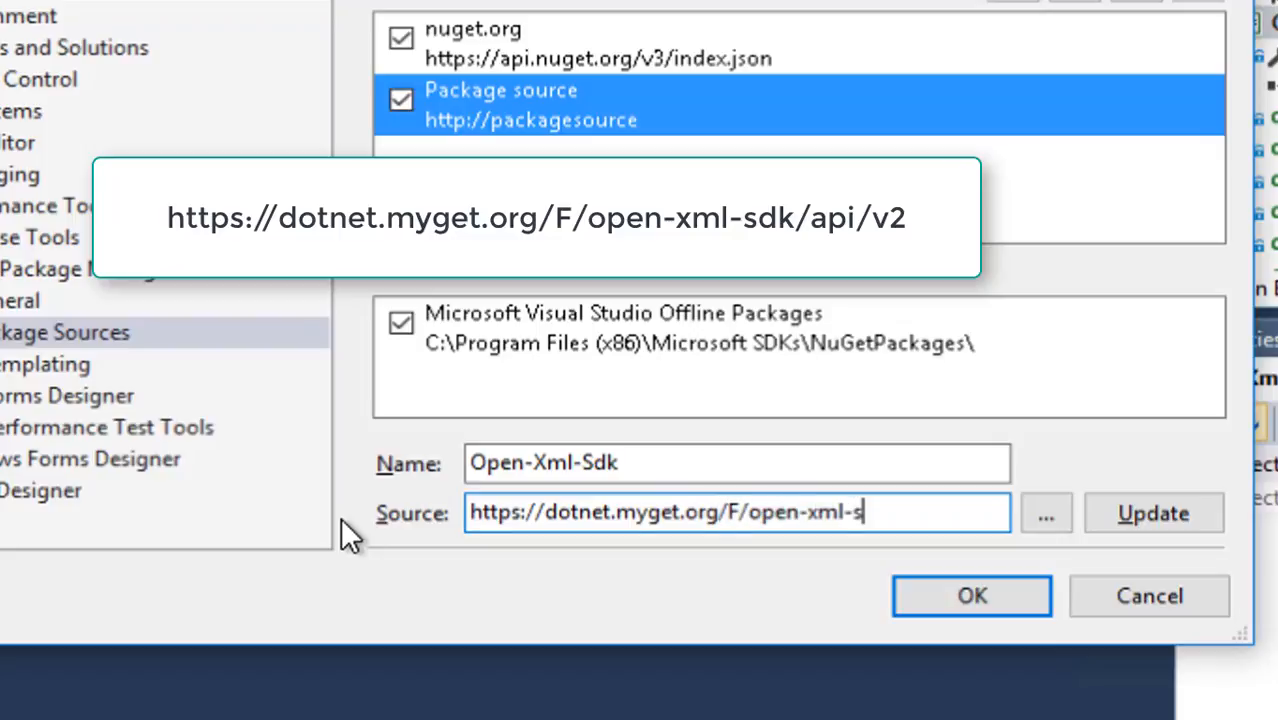
pyautogui.write('dk/')
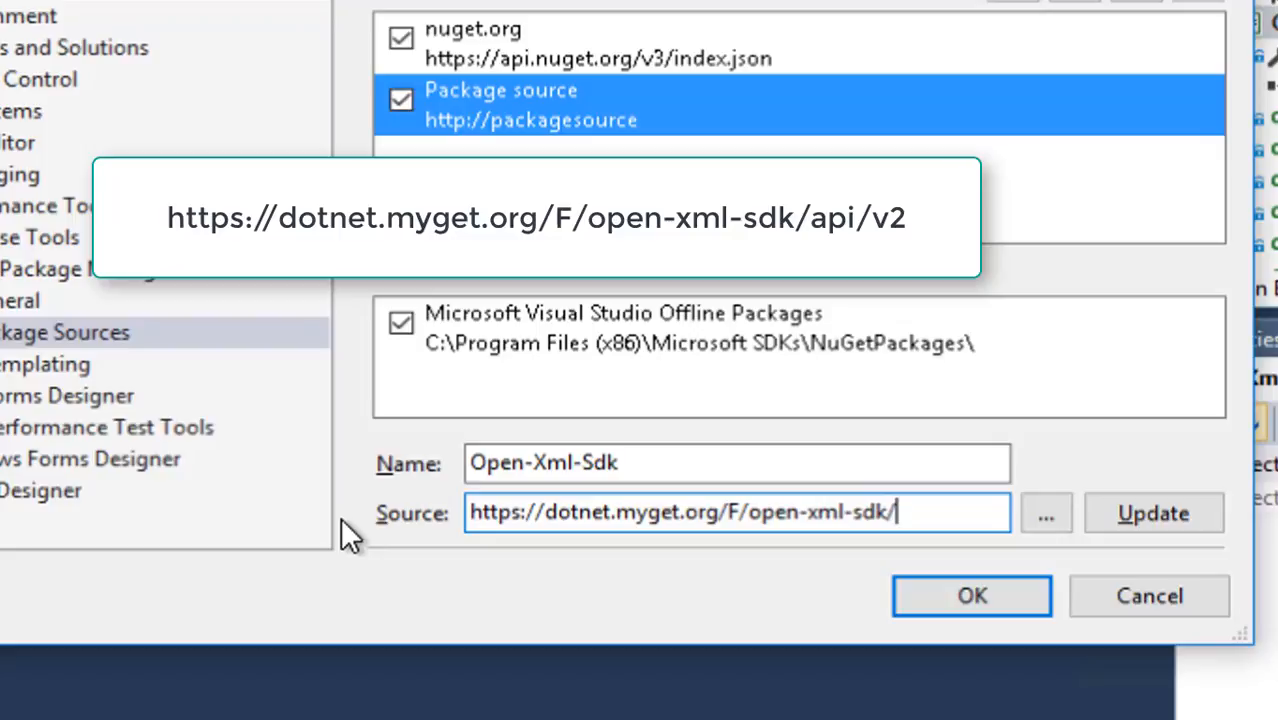
pyautogui.write('api/v')
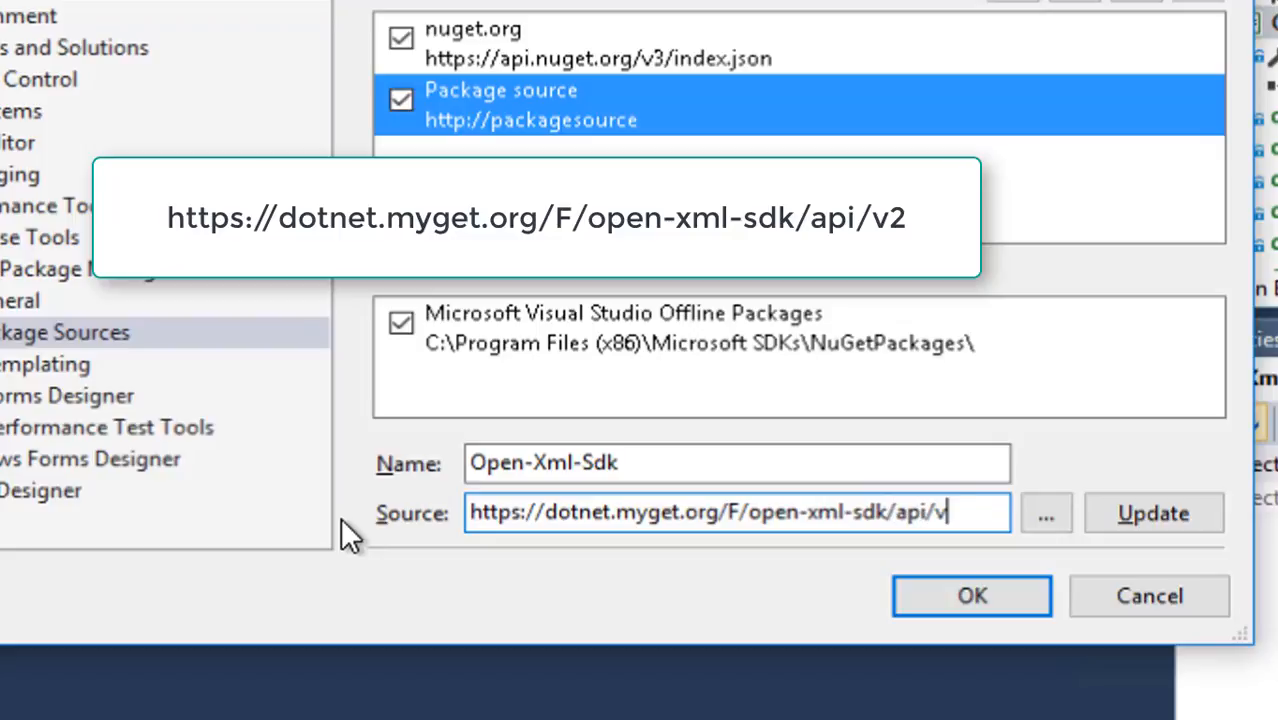
pyautogui.write('2')
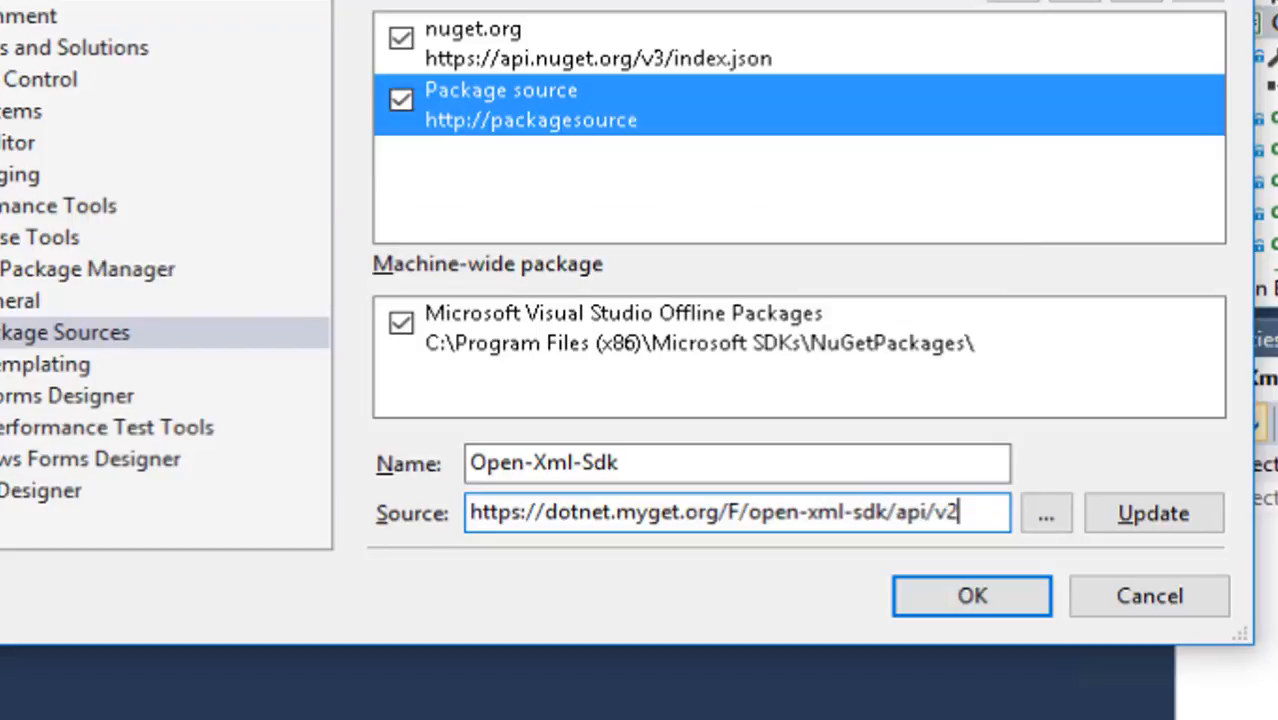
pyautogui.click(1152, 512)
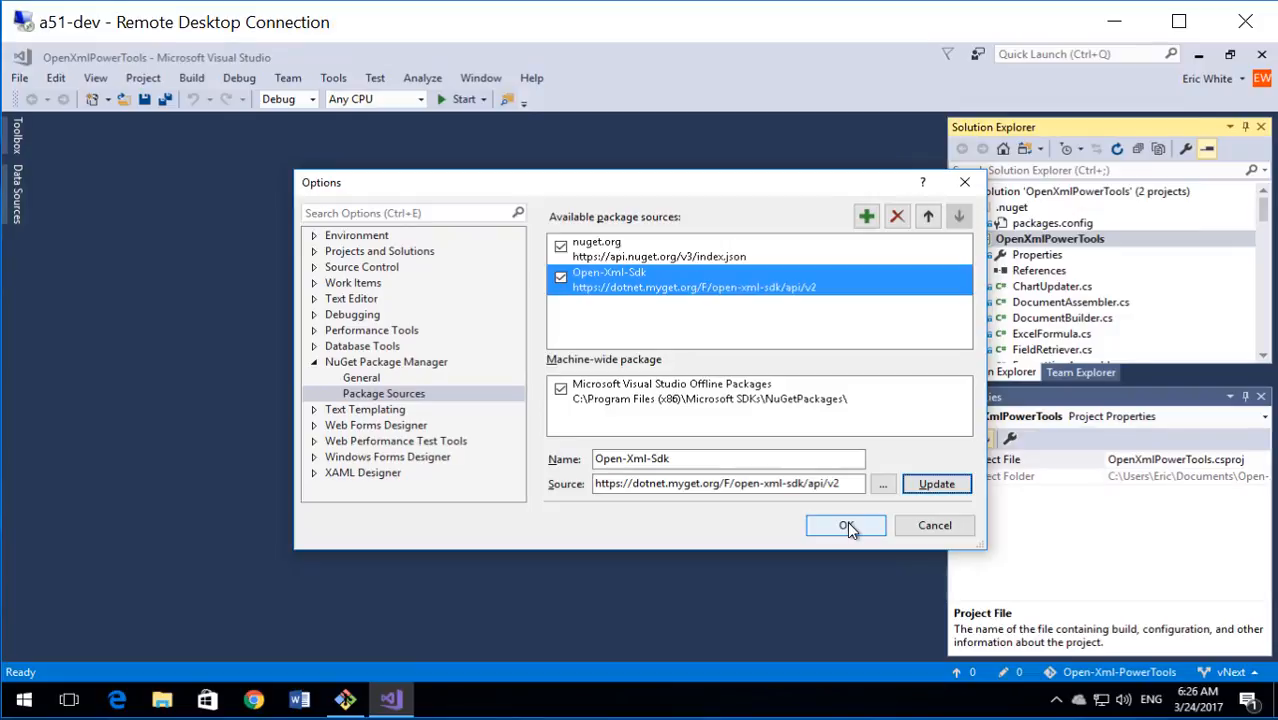
# - Confirm the Options dialog and build the OpenXmlPowerTools solution
pyautogui.click(844, 524)
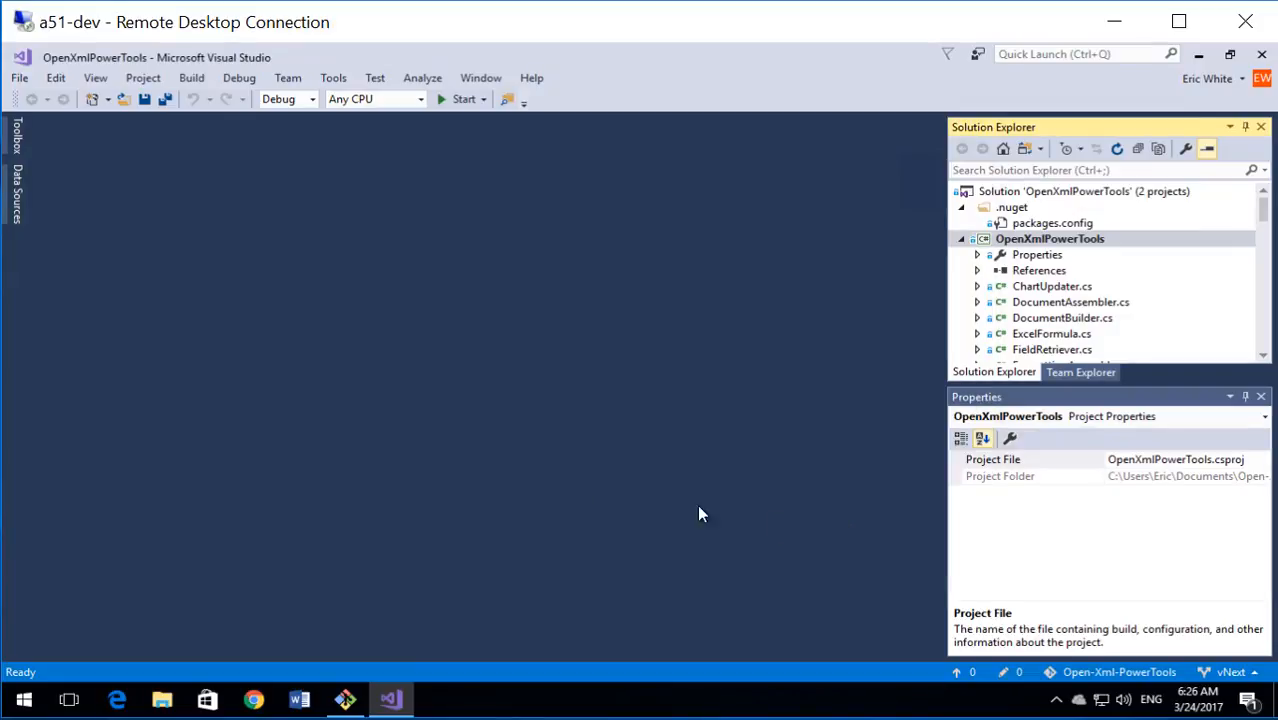
pyautogui.click(192, 76)
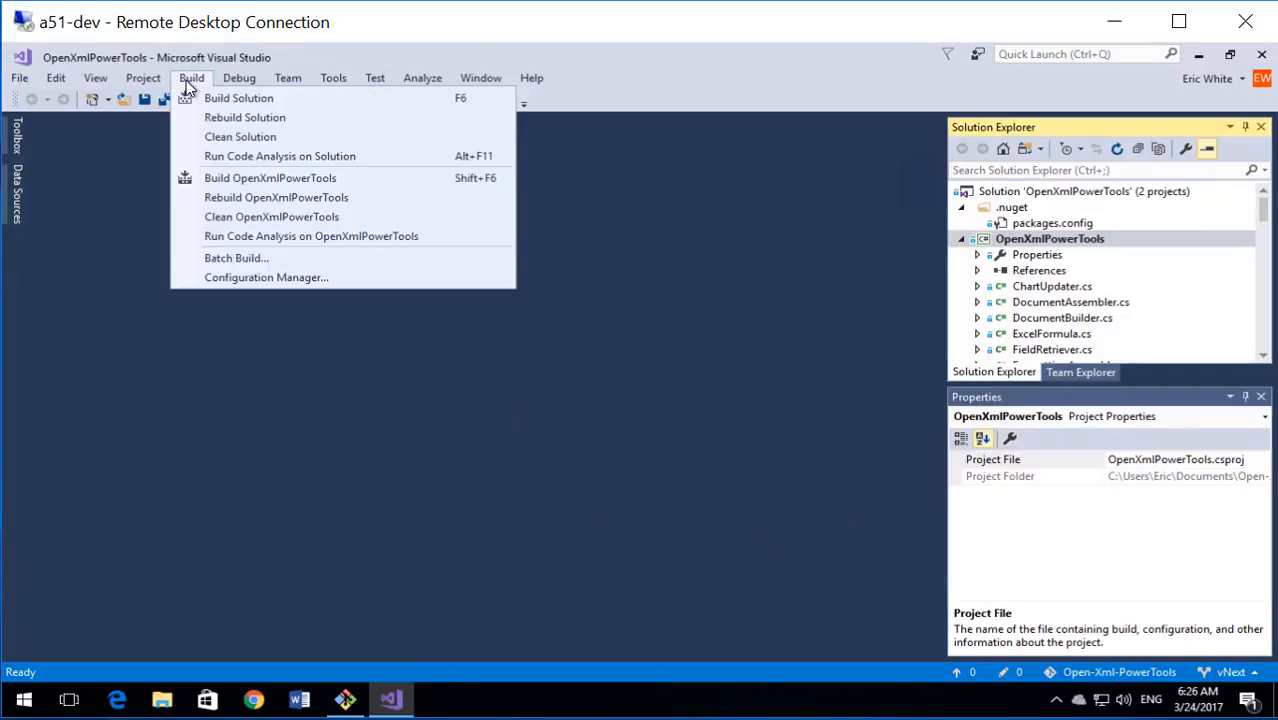
pyautogui.click(238, 96)
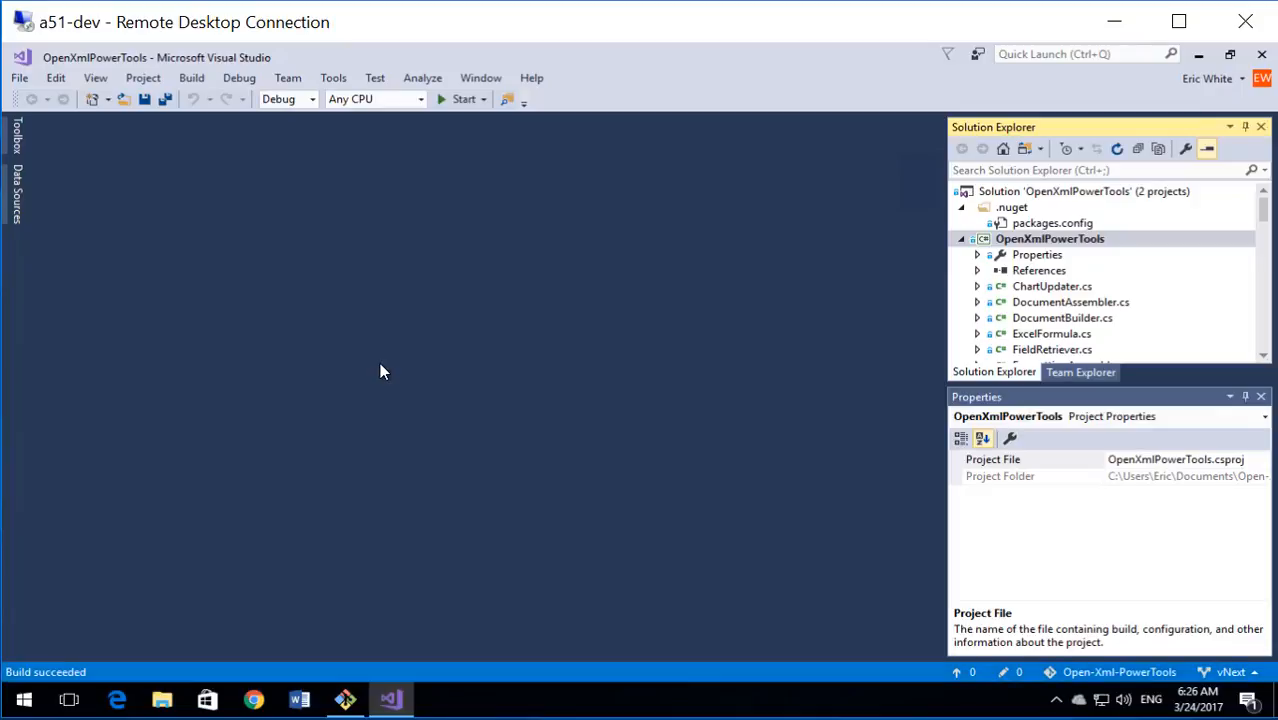
# - Show Test Explorer and run the first eight CA001 tests, all passing
pyautogui.click(376, 76)
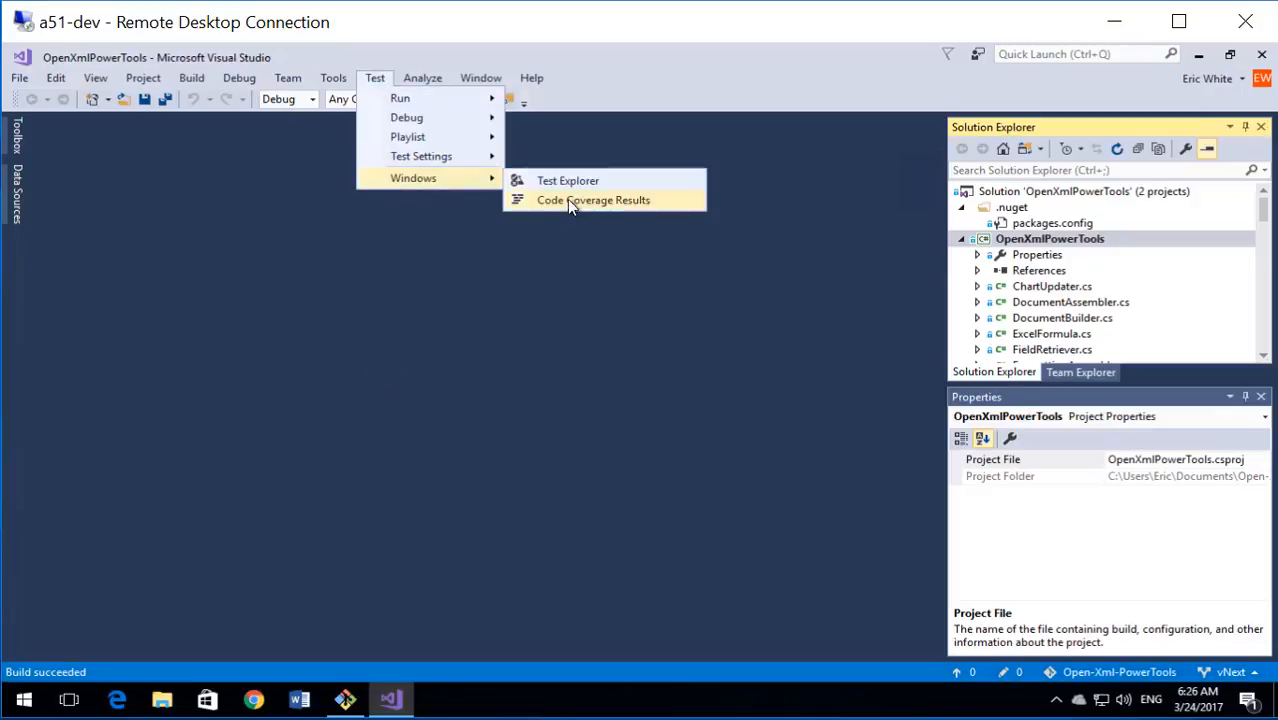
pyautogui.click(568, 180)
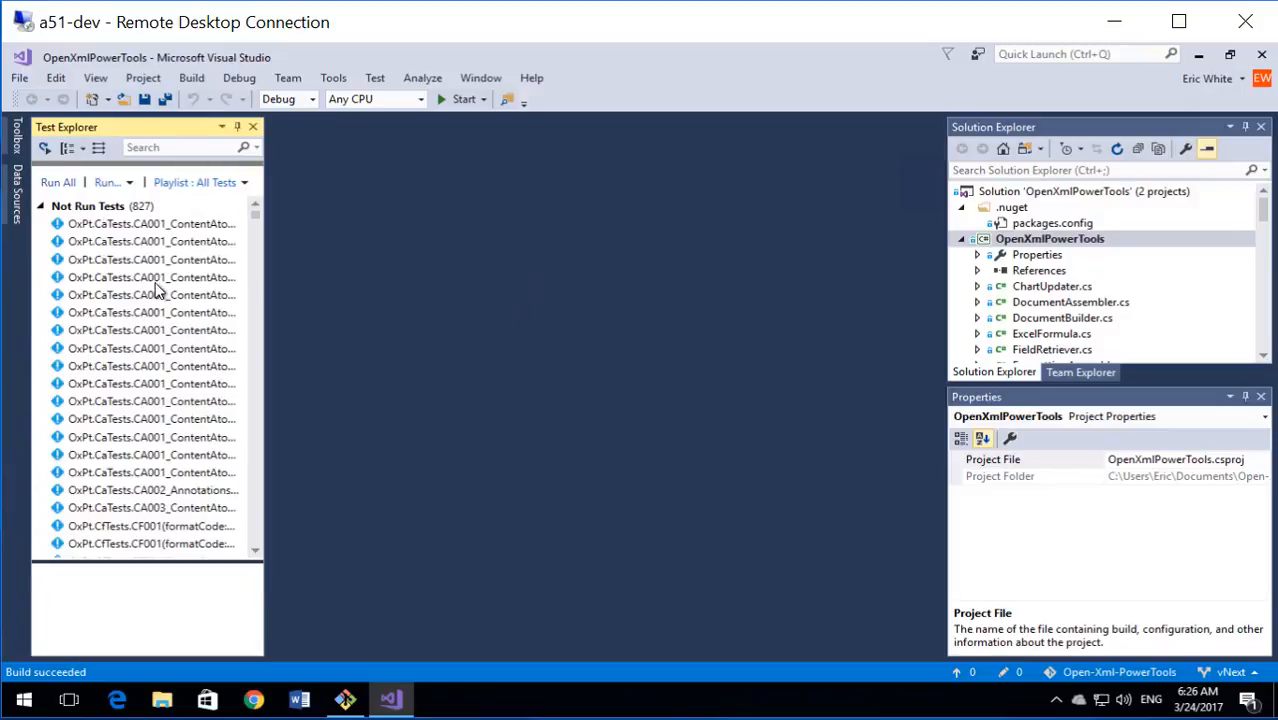
pyautogui.click(152, 224)
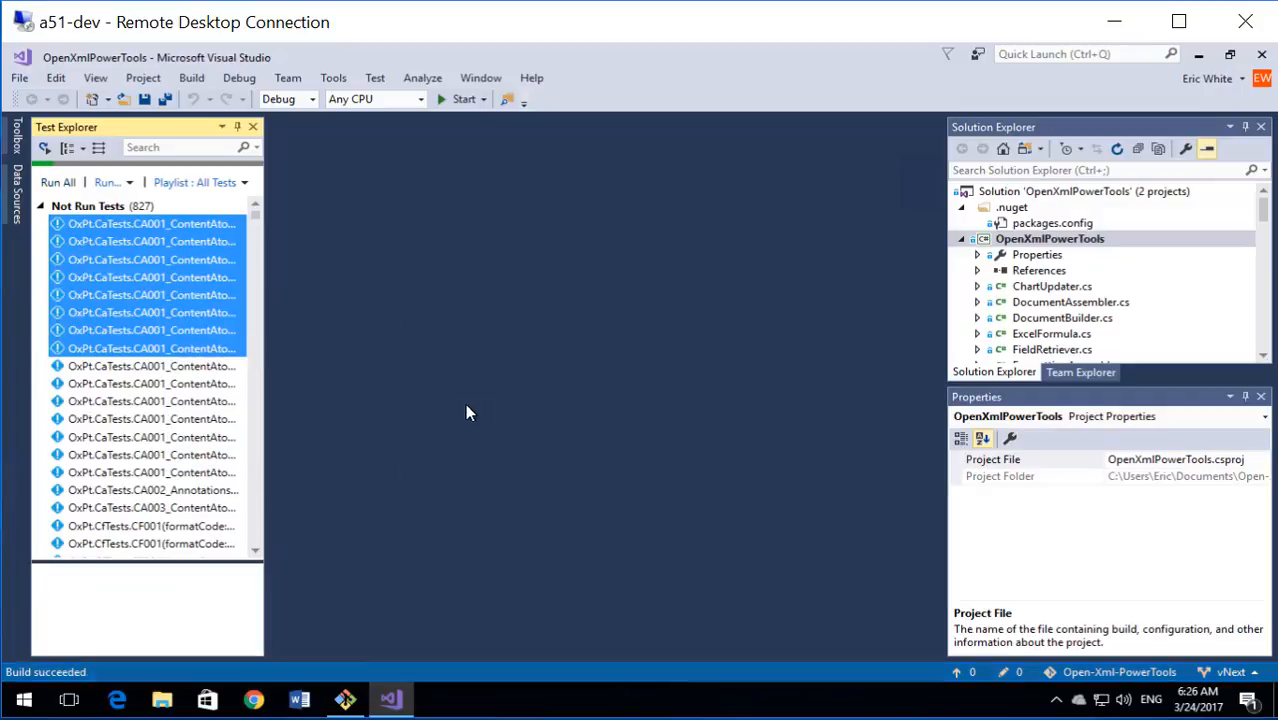
pyautogui.click(56, 182)
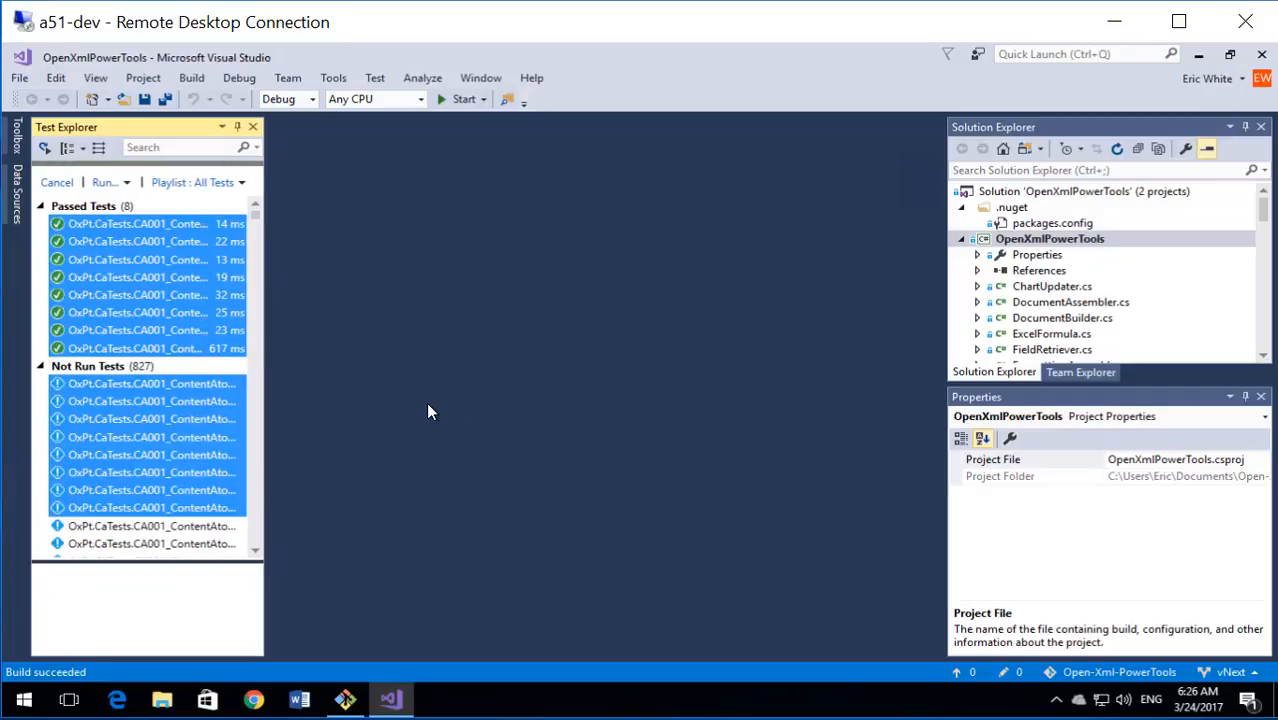